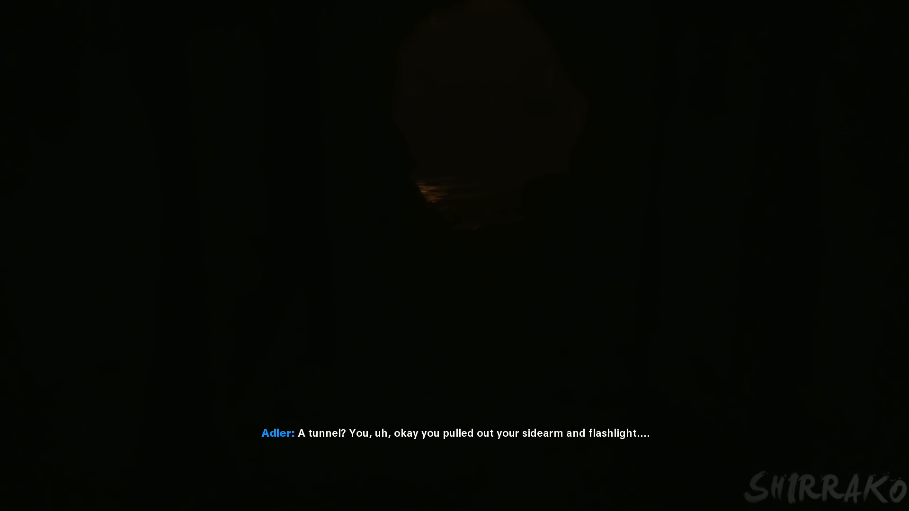
Step: Switch on the flashlight, walk down the tunnel and shoot the approaching zombie with the 1911
key(f)
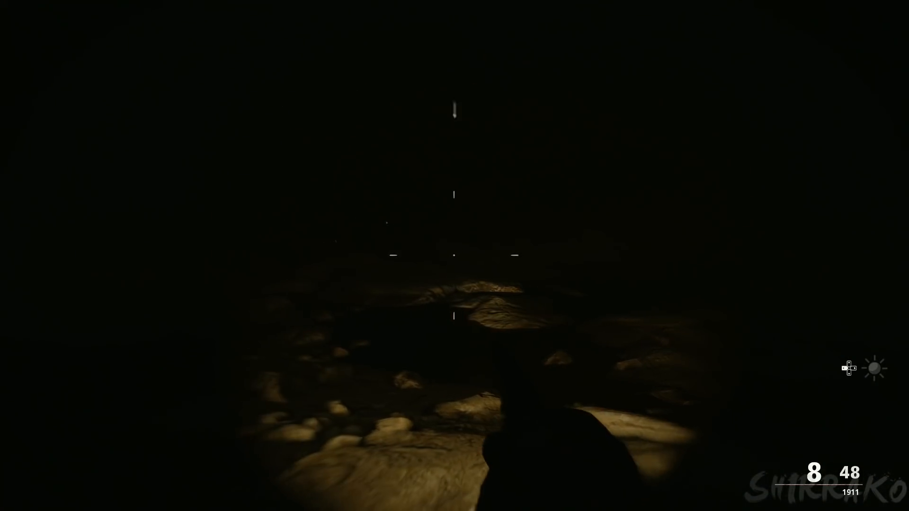
click(455, 255)
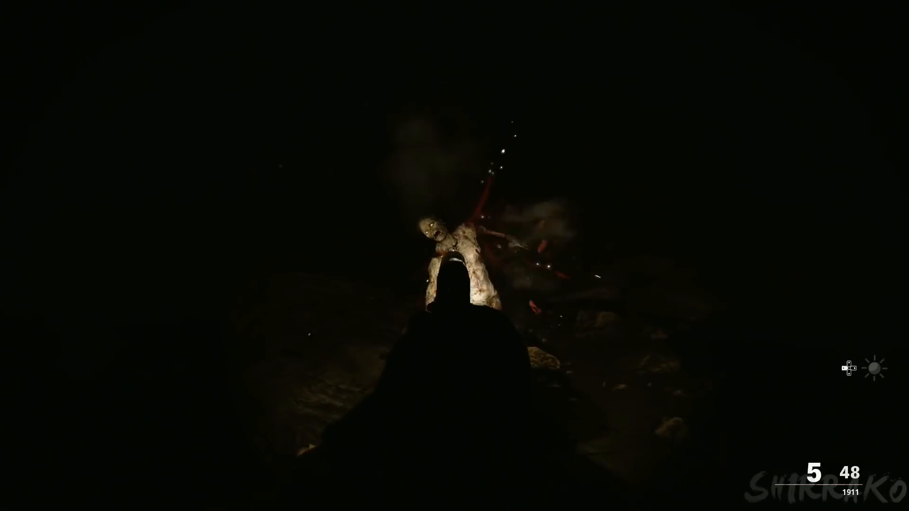